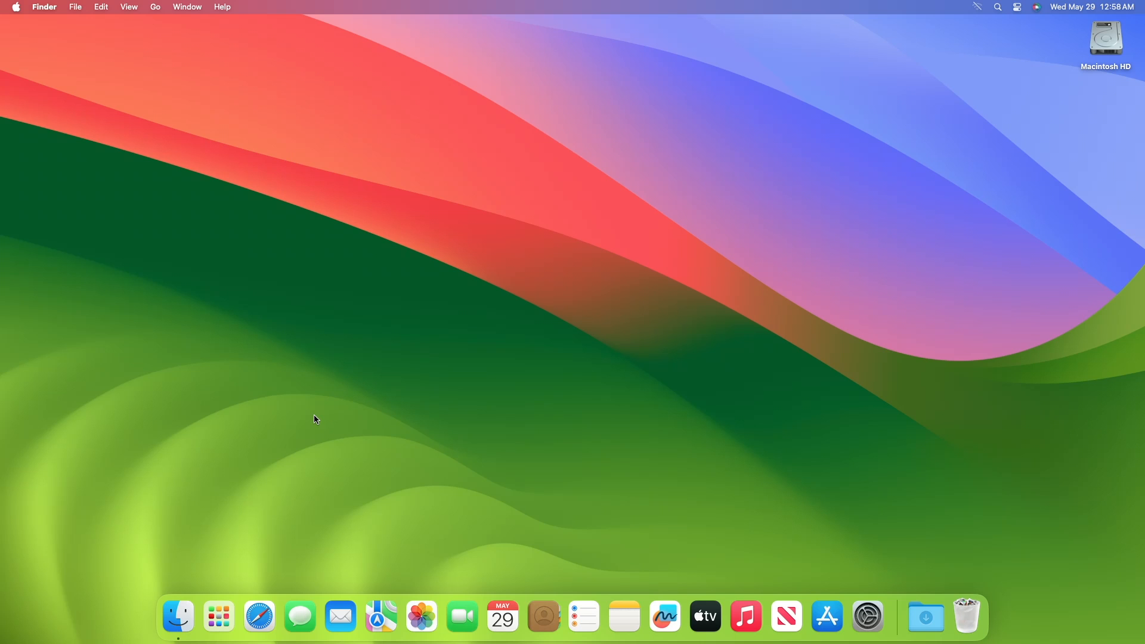
Step: Bring up Safari and scroll the GitHub release page down to its Assets list
click(259, 616)
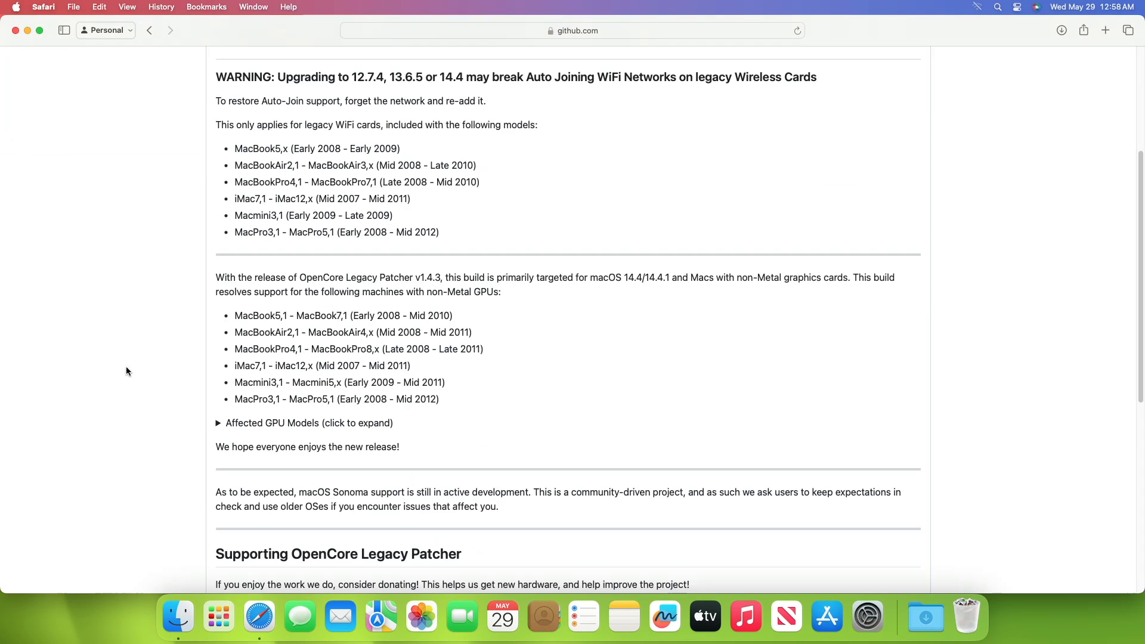
scroll(down, 3)
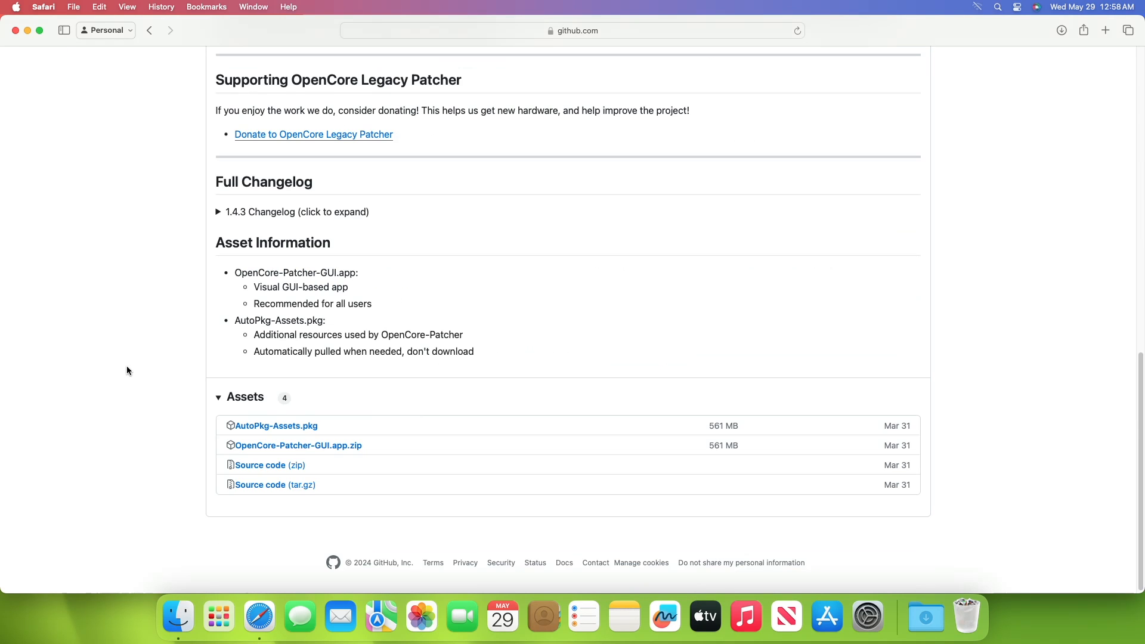
Step: Download the OpenCore-Patcher-GUI.app.zip asset from the release's Assets list
click(275, 426)
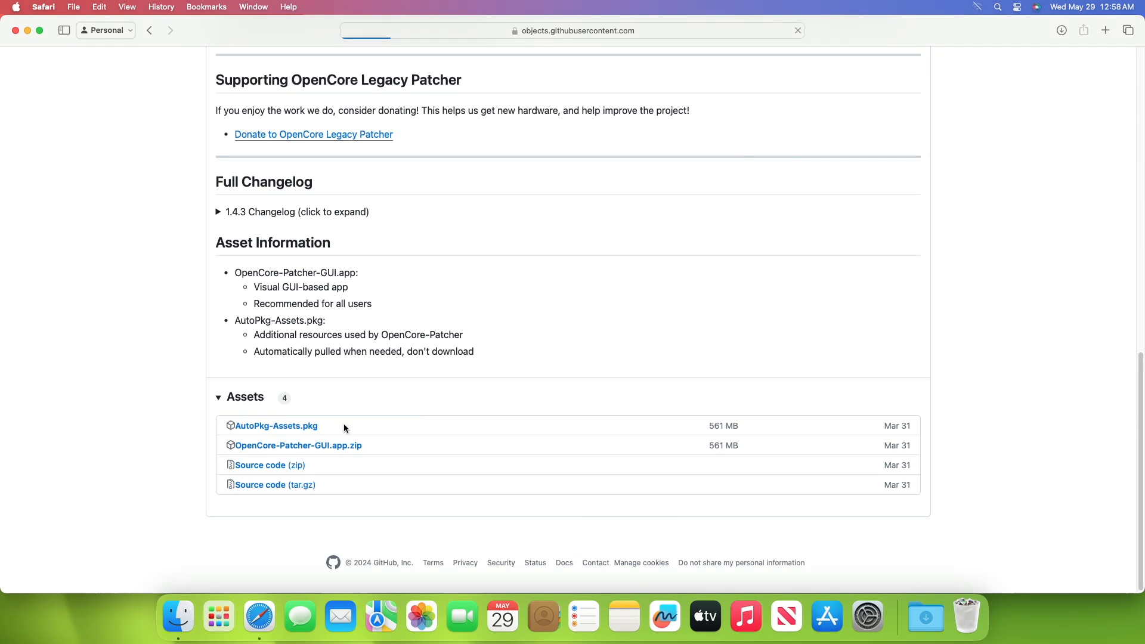
click(275, 426)
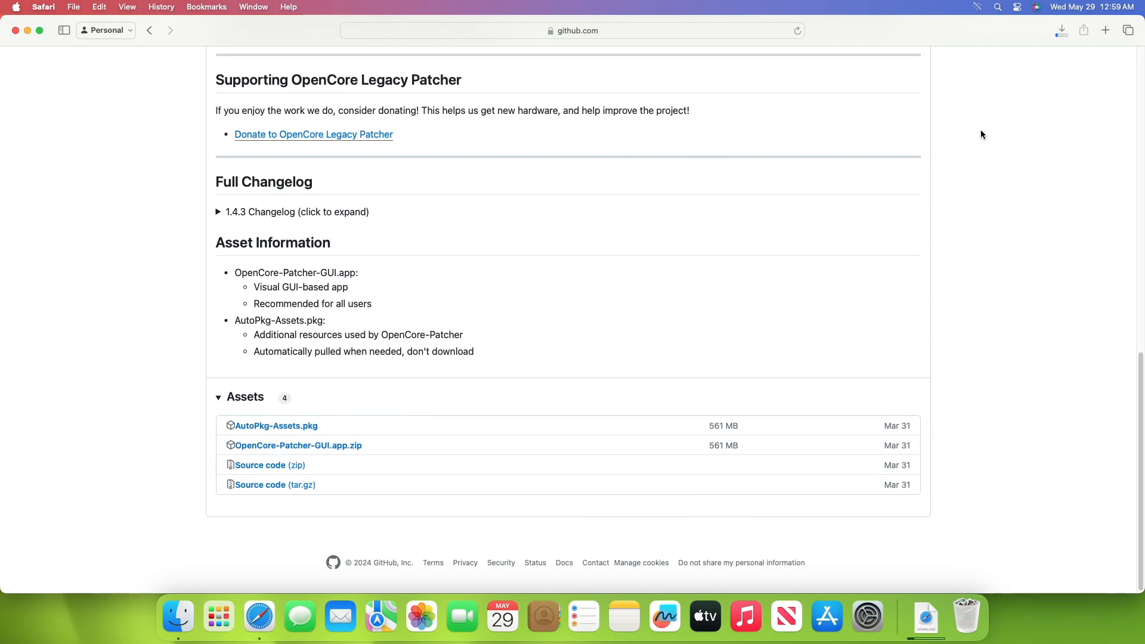
mouse_move(1010, 135)
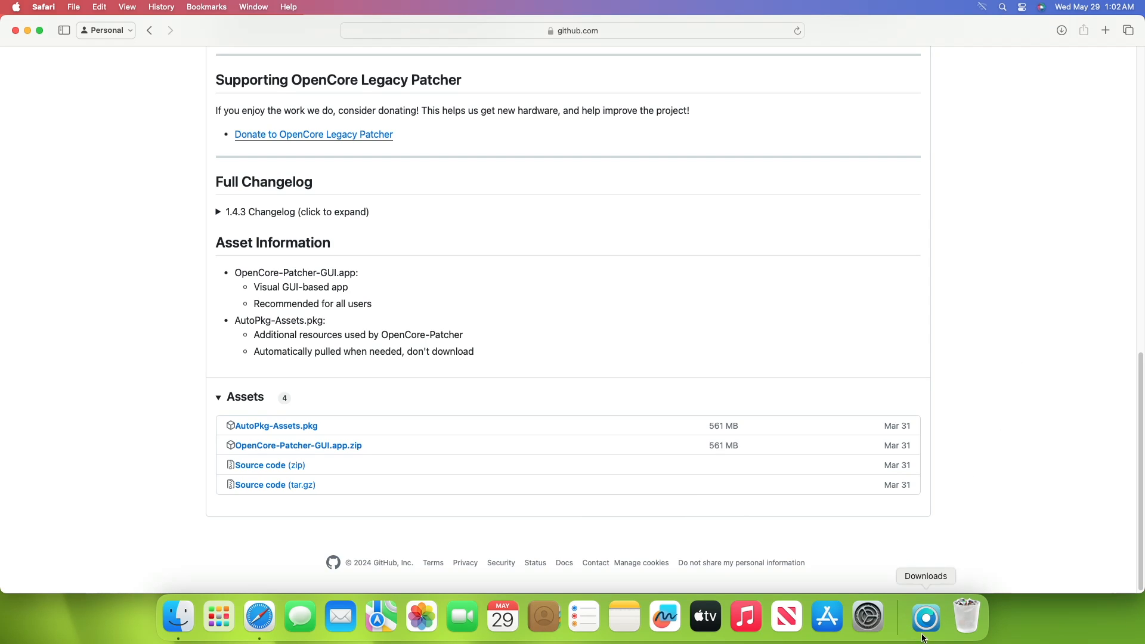
mouse_move(974, 548)
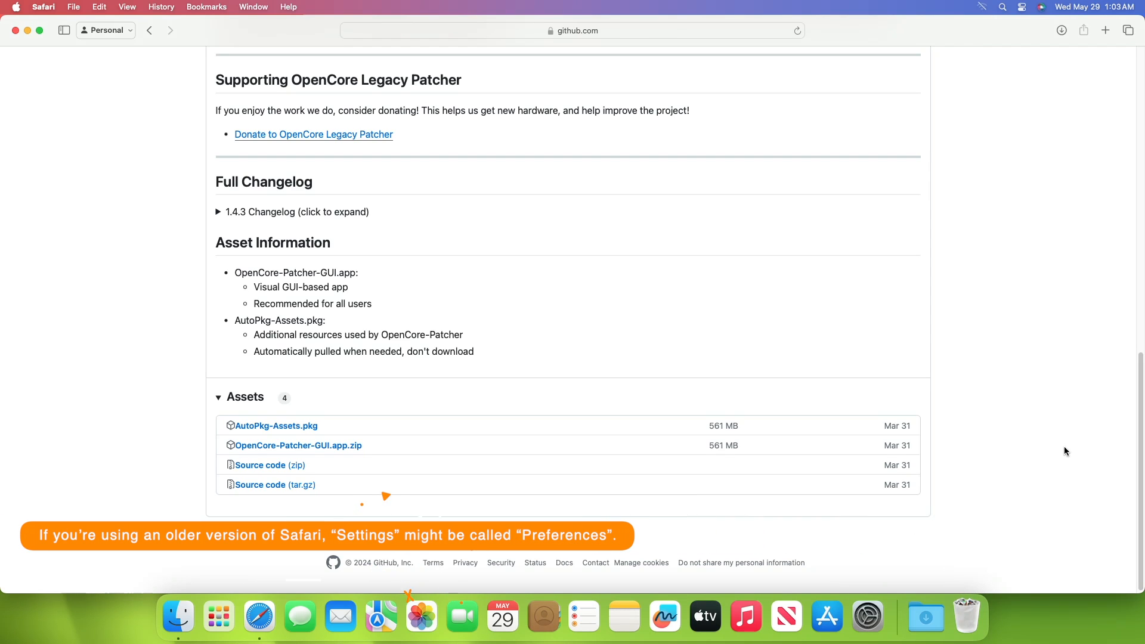
Step: In Safari's General settings, turn off 'Open "safe" files after downloading'
click(43, 7)
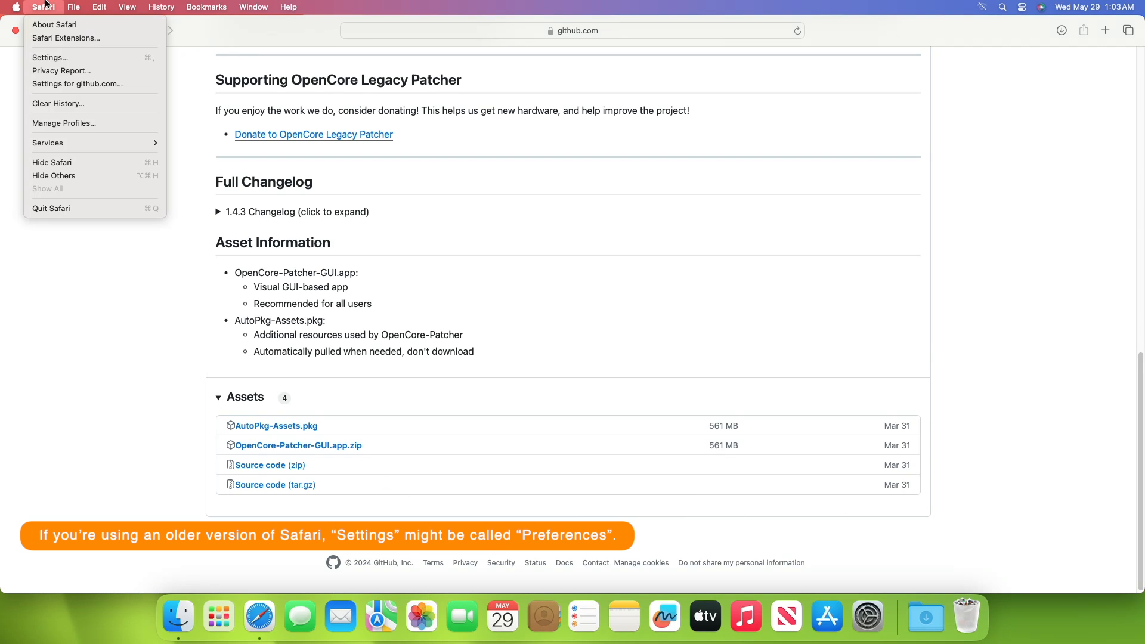
mouse_move(50, 58)
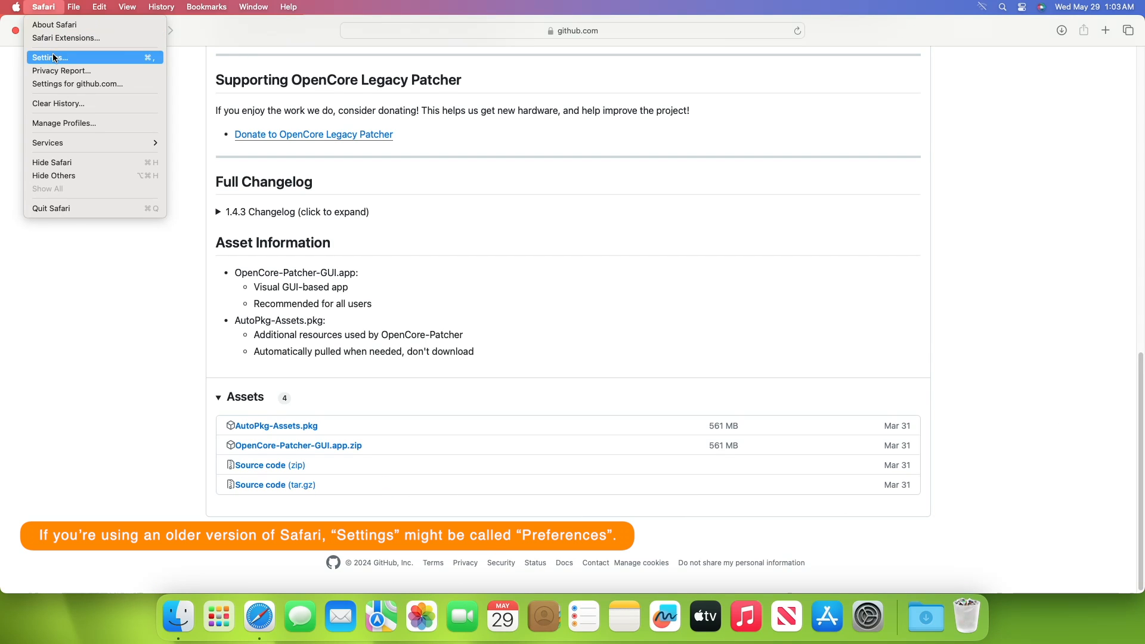
click(49, 57)
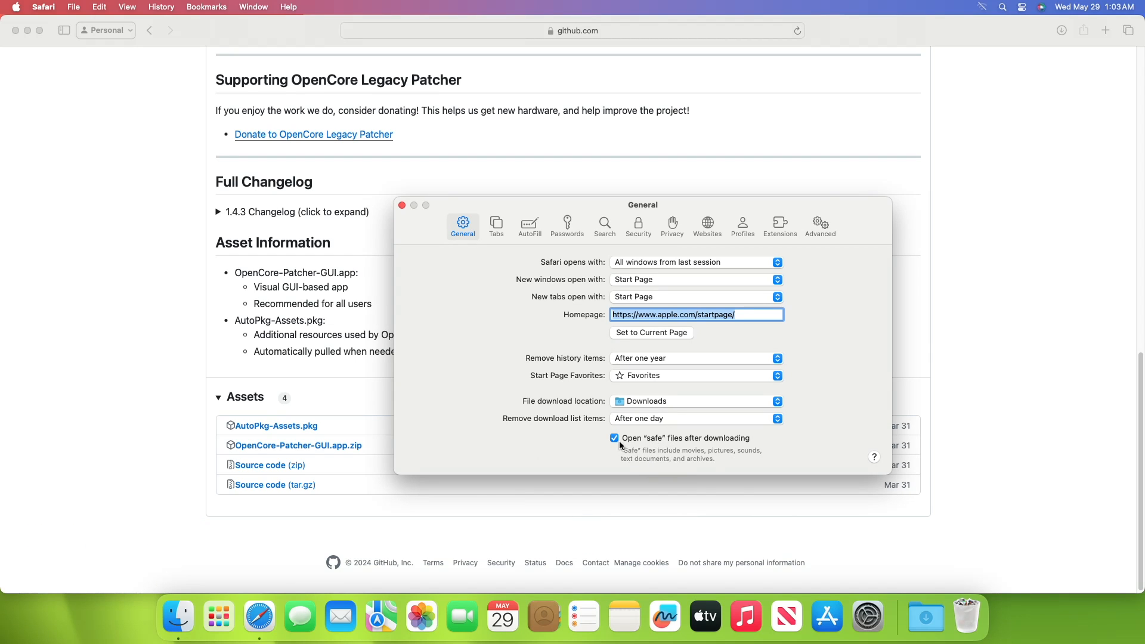
click(614, 437)
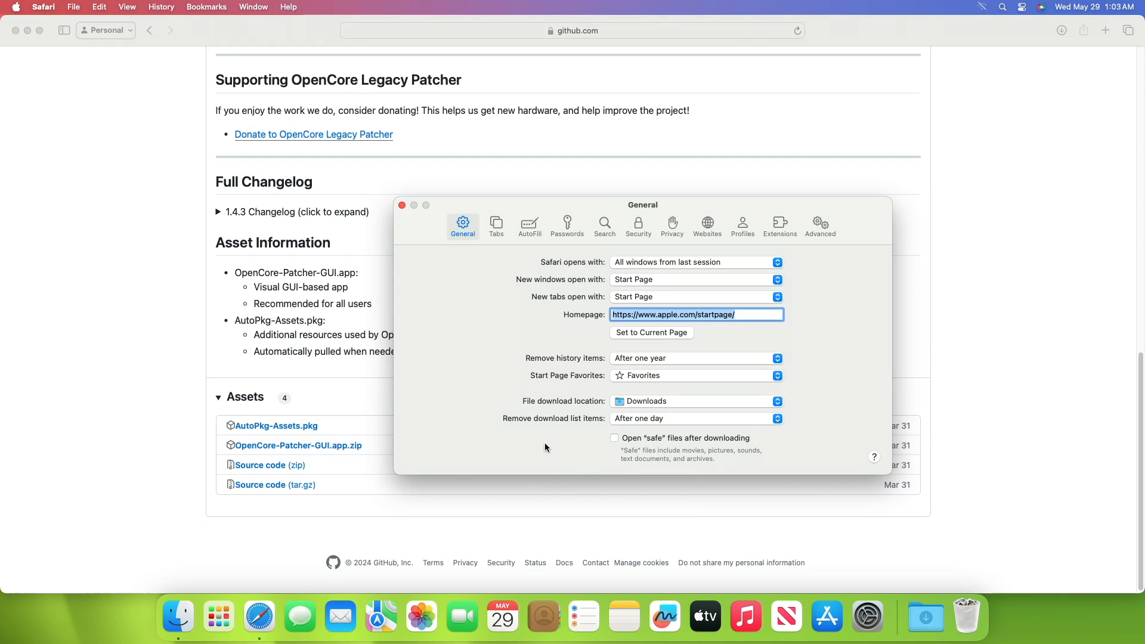
mouse_move(451, 252)
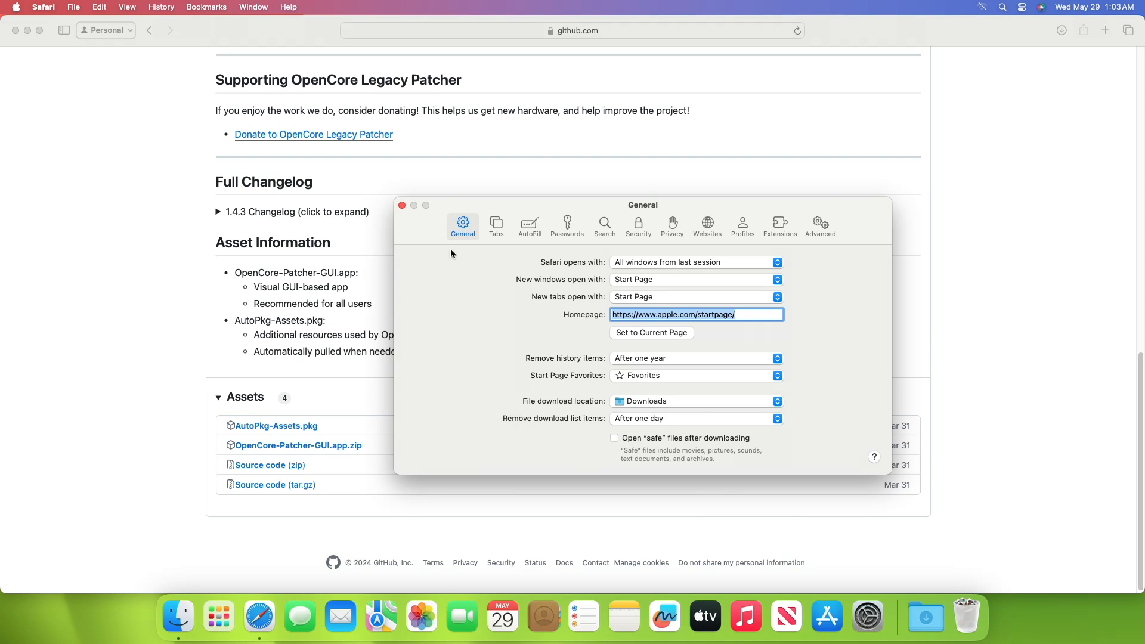
Step: Close settings, re-download OpenCore-Patcher-GUI.app.zip, and check it stays an unextracted zip in Downloads
click(400, 205)
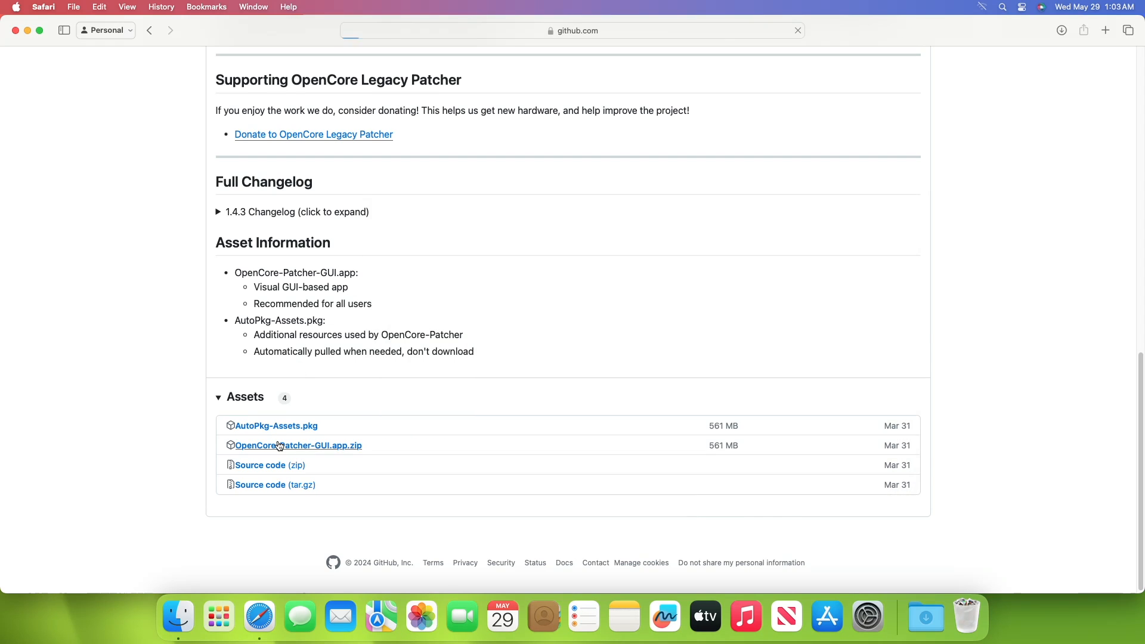
click(297, 445)
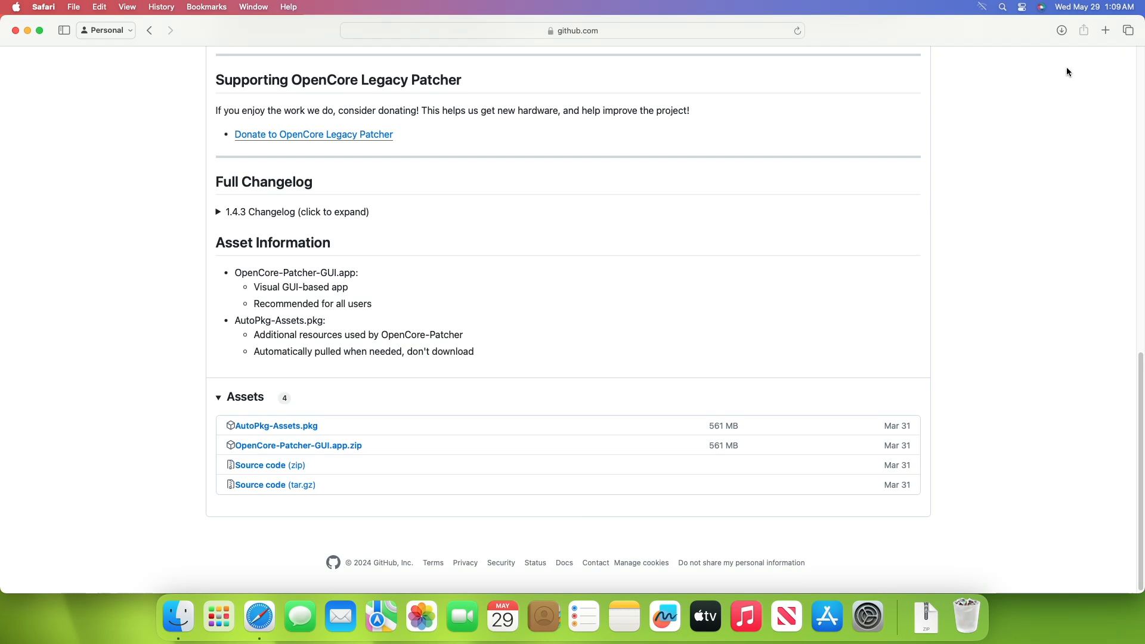
click(1061, 30)
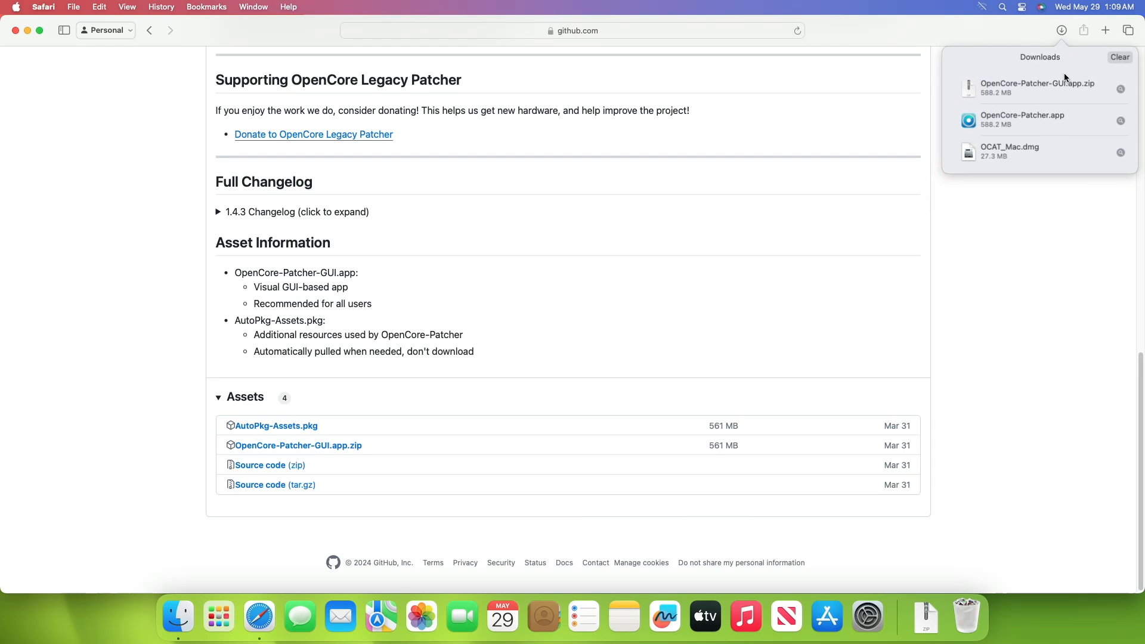